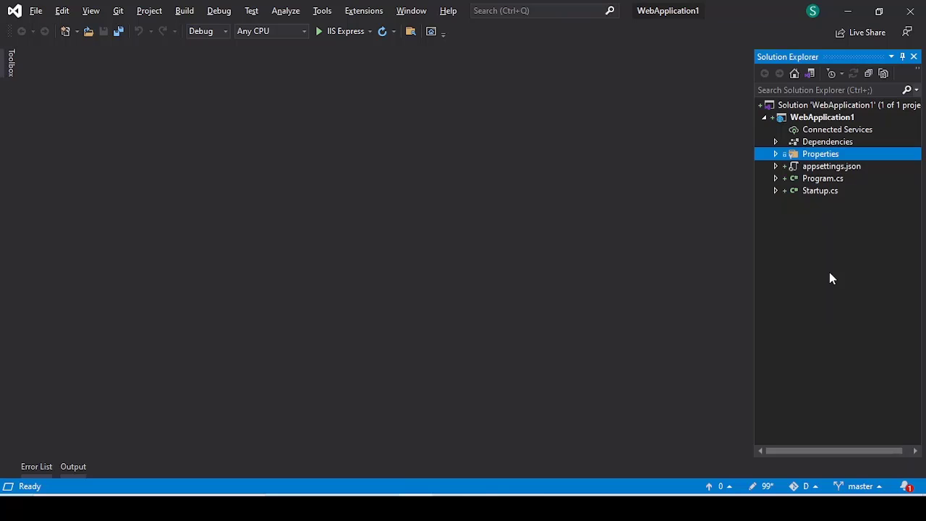
mouse_move(298, 130)
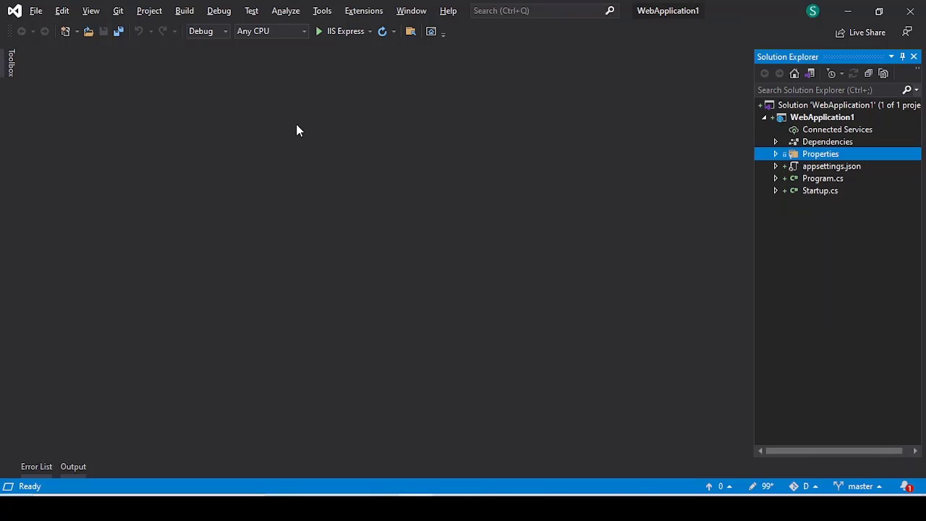
mouse_move(805, 250)
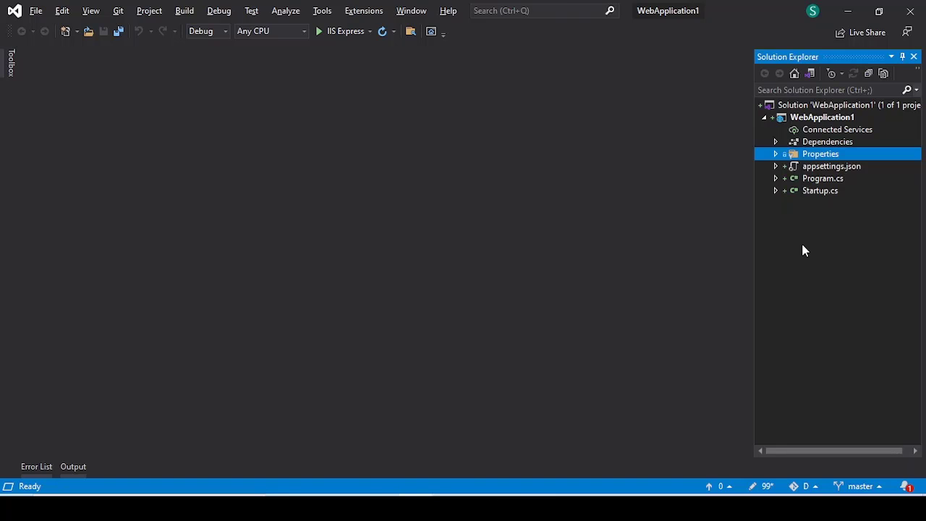
mouse_move(827, 214)
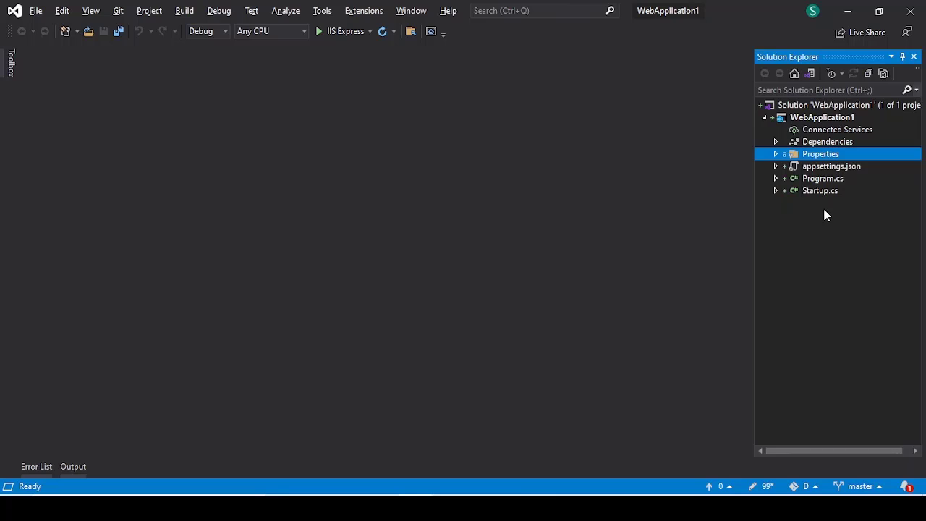
mouse_move(365, 23)
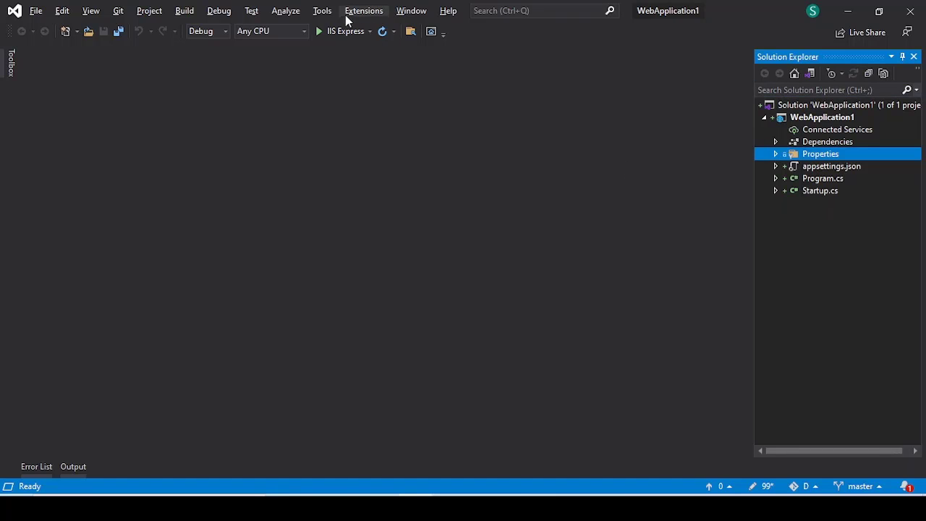
Show Manage NuGet Packages for Solution with the four installed EF Core packages
left_click(321, 10)
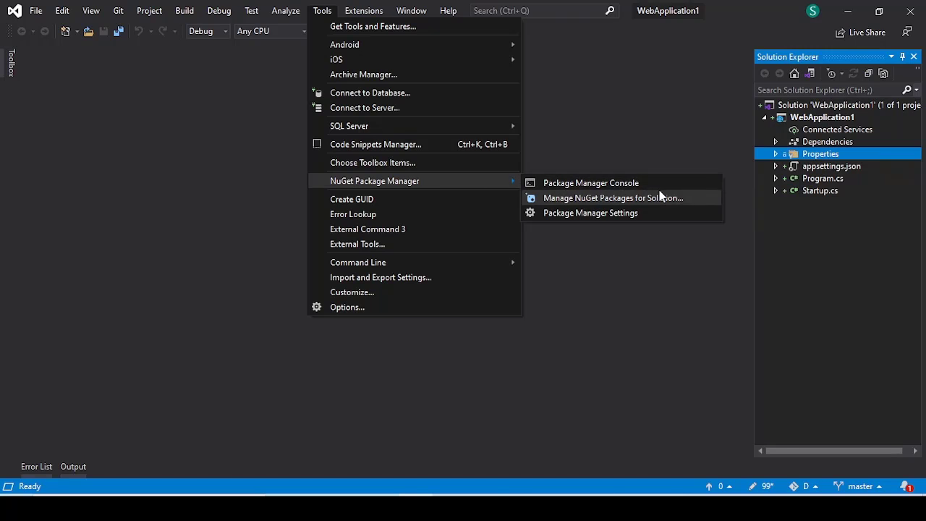
mouse_move(570, 204)
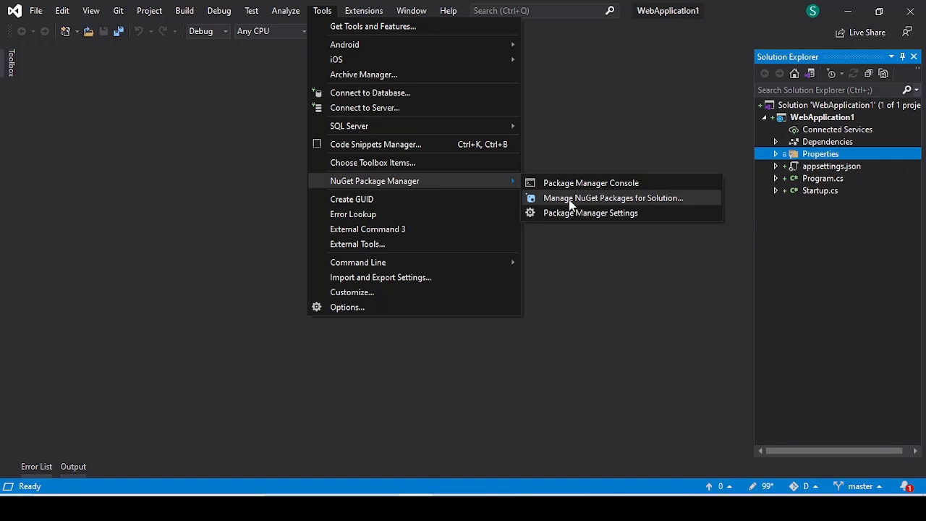
left_click(611, 197)
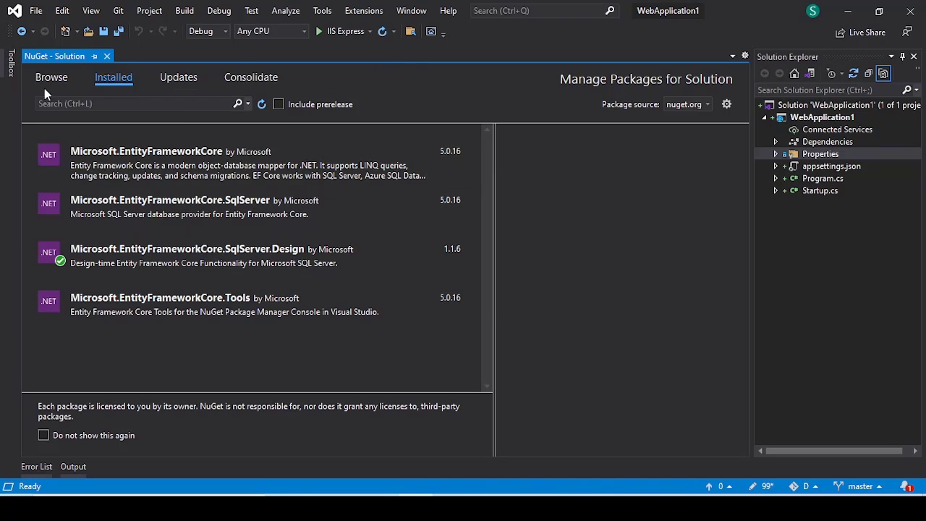
mouse_move(132, 85)
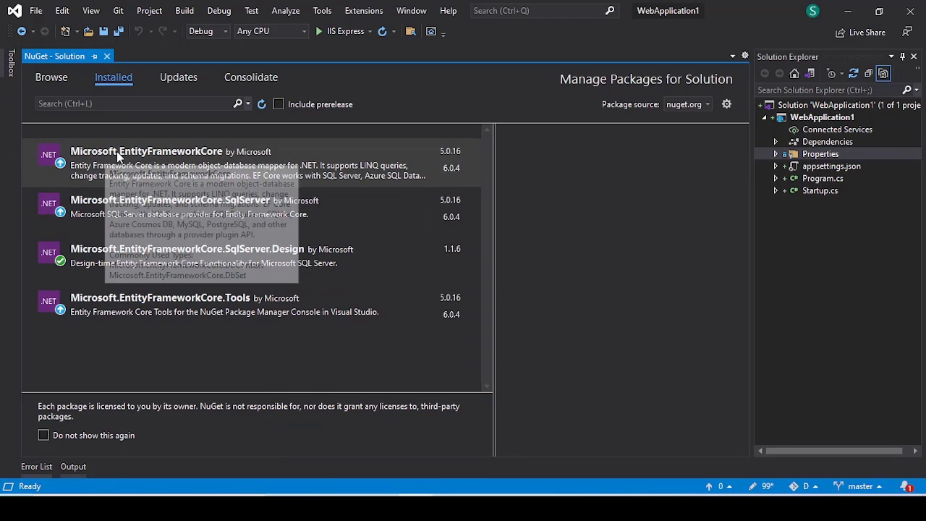
mouse_move(200, 197)
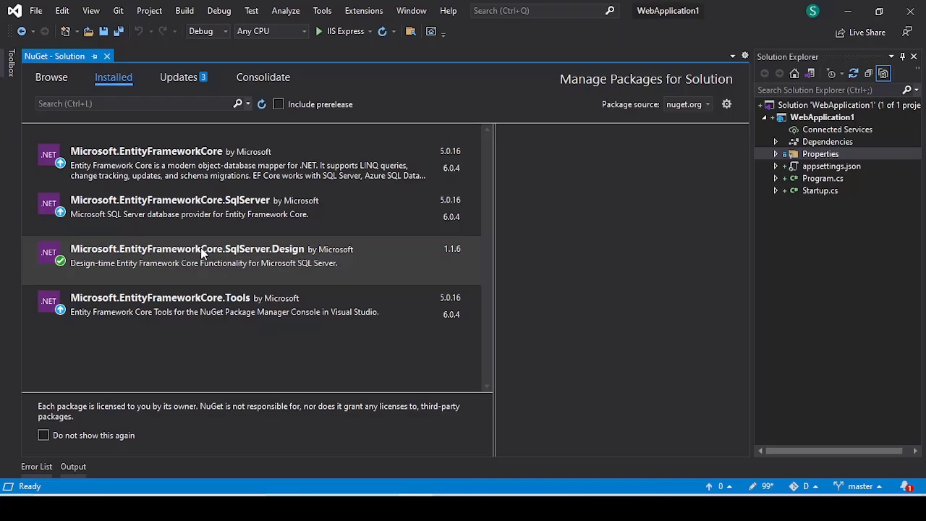
mouse_move(270, 257)
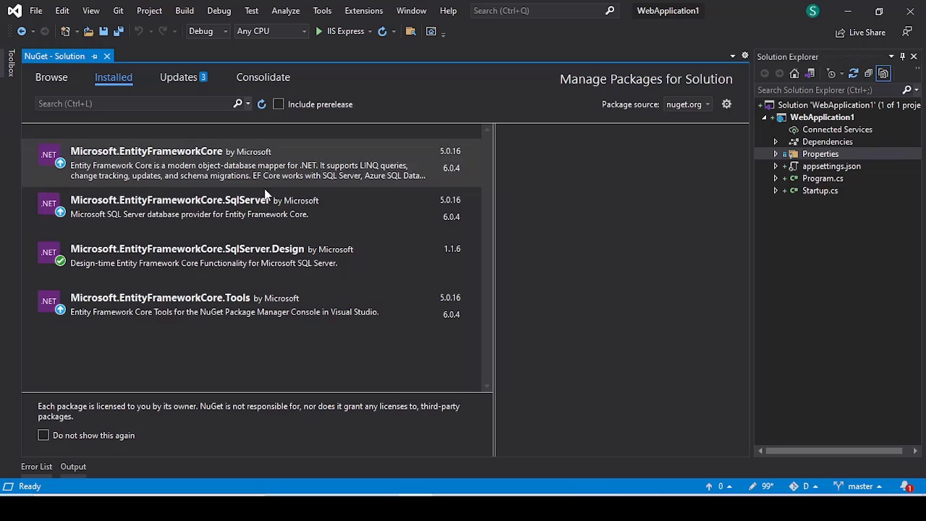
mouse_move(317, 274)
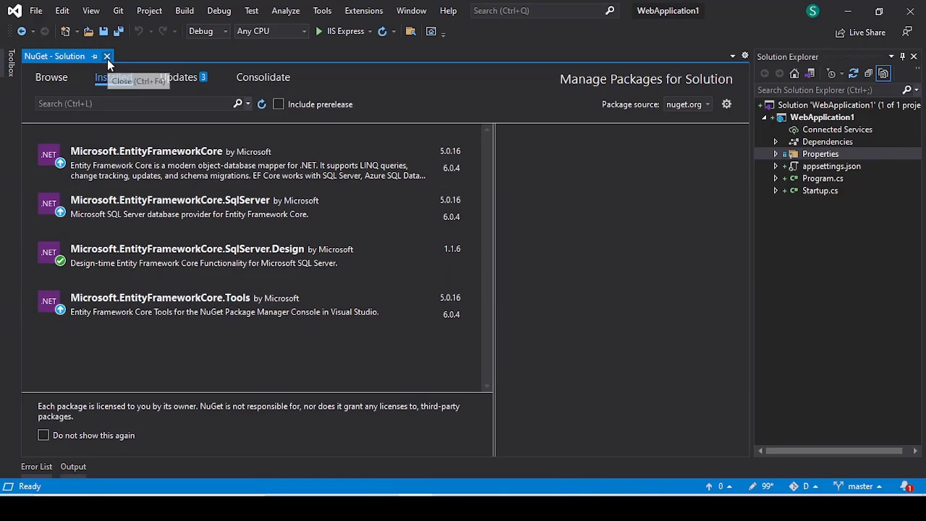
Close the NuGet view and add a new Models folder under WebApplication1
left_click(107, 57)
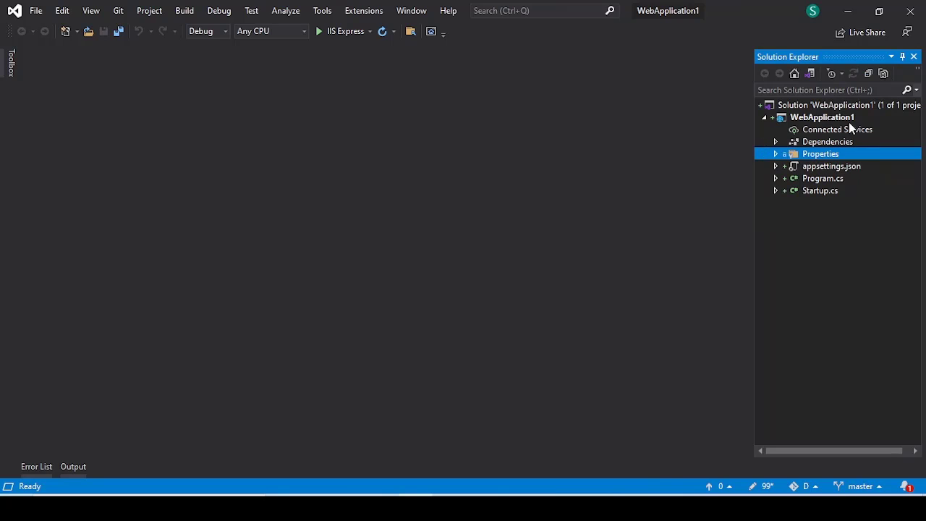
left_click(821, 117)
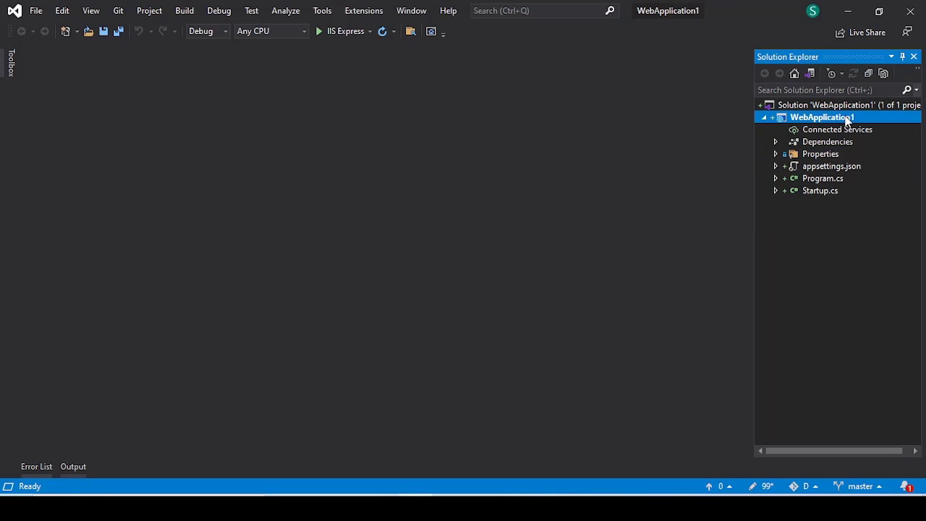
right_click(845, 117)
type("Models")
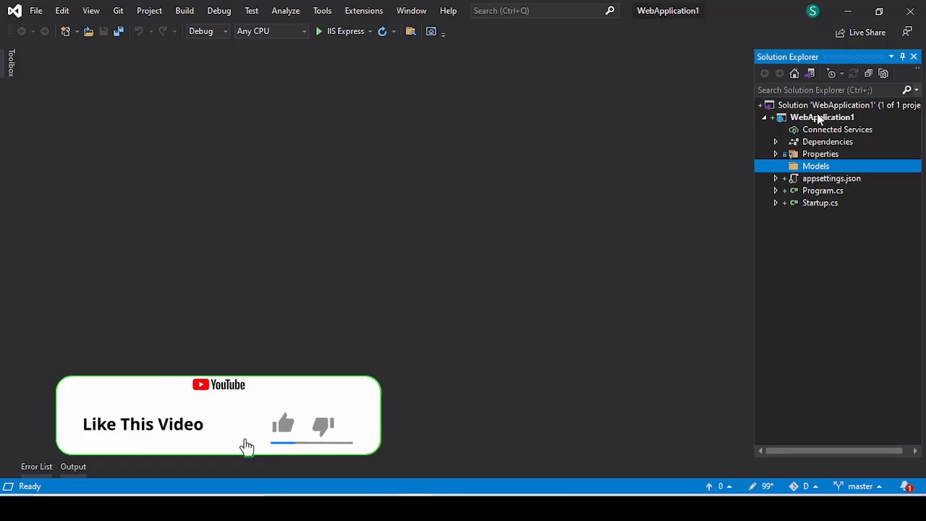
left_click(283, 425)
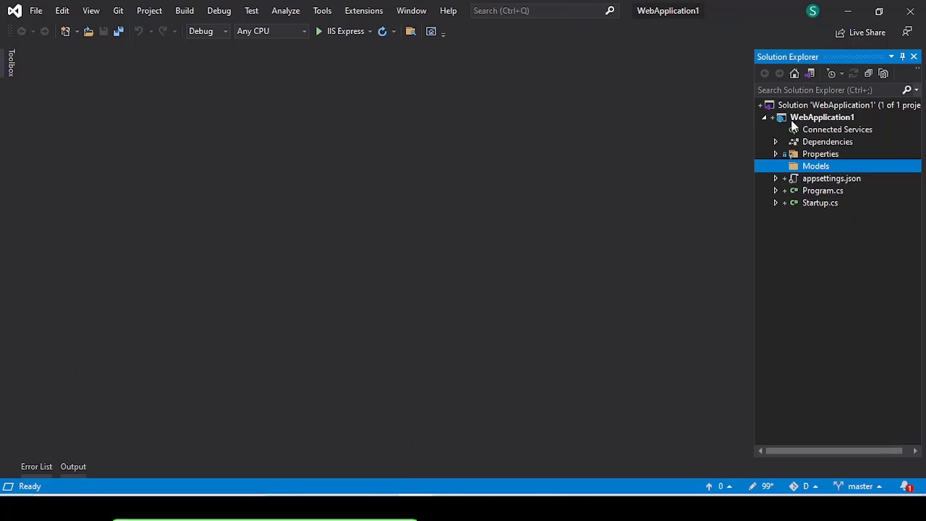
Bring up the Package Manager Console from the NuGet Package Manager menu
left_click(322, 10)
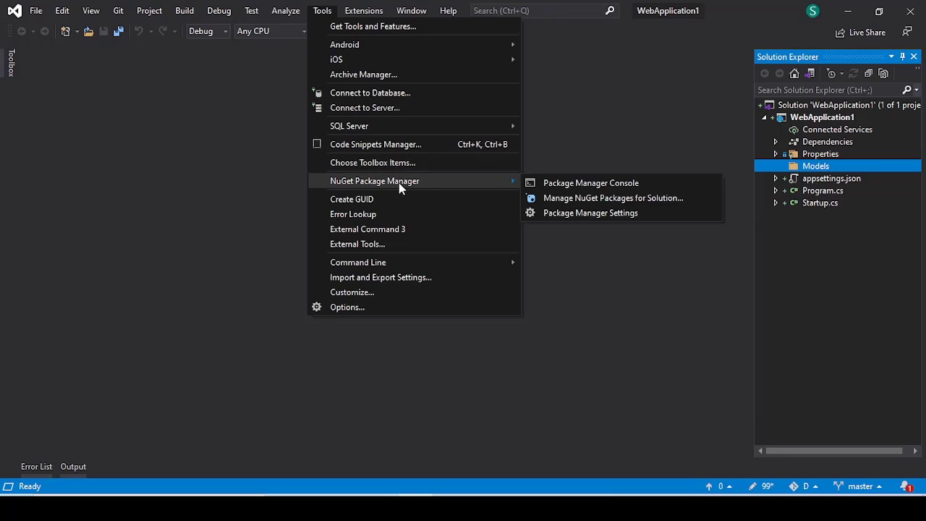
mouse_move(596, 187)
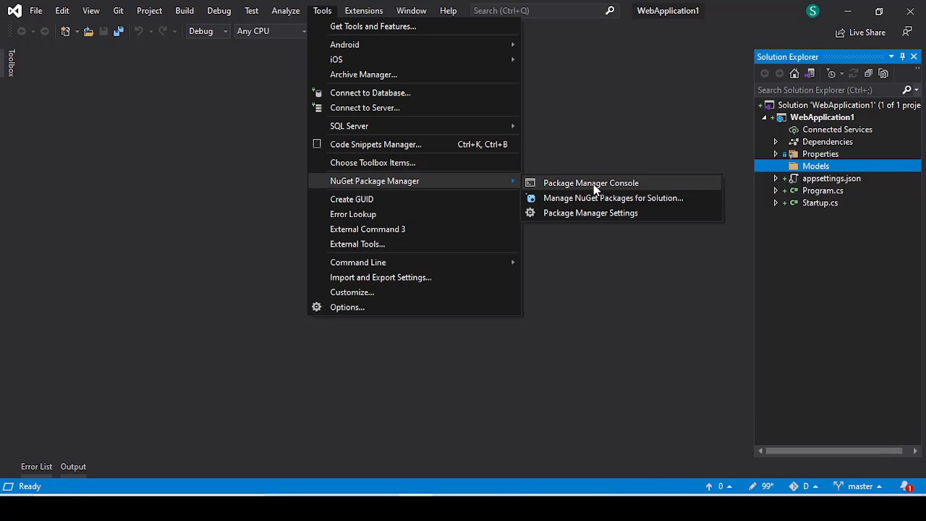
left_click(590, 182)
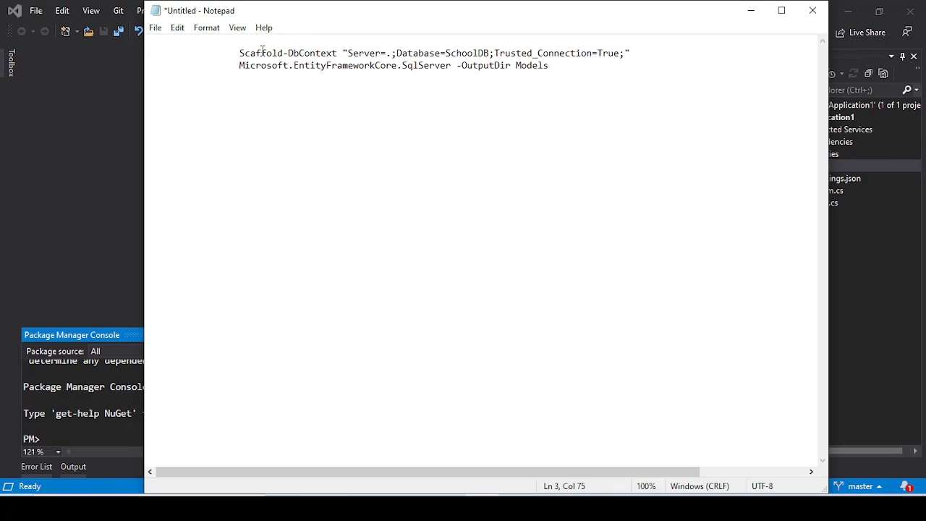
Replace SchoolDB with Demo in the Scaffold-DbContext command, keeping SqlServer provider and Models output
double_click(259, 52)
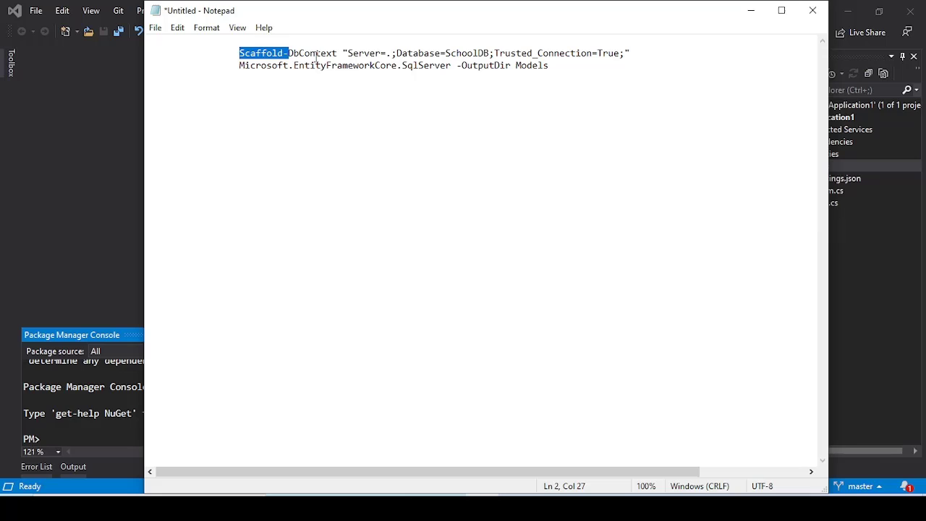
mouse_move(399, 132)
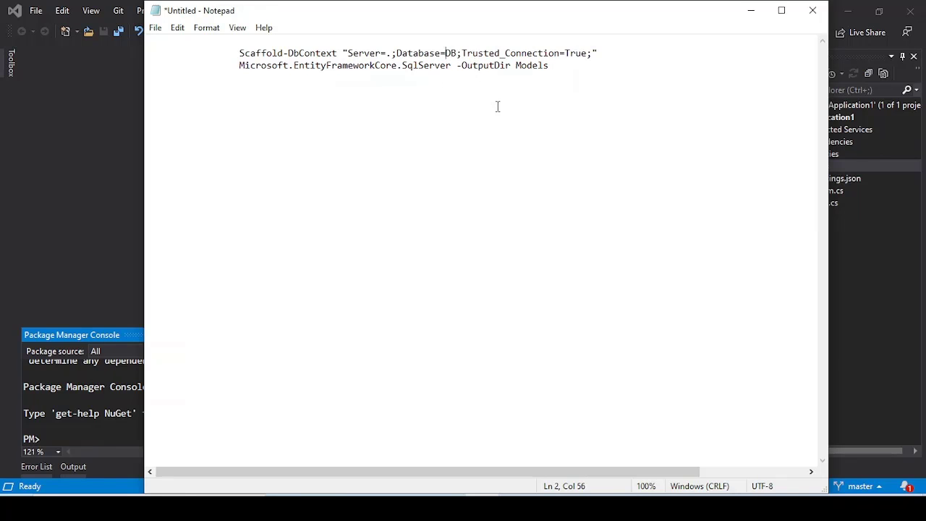
type("Demo")
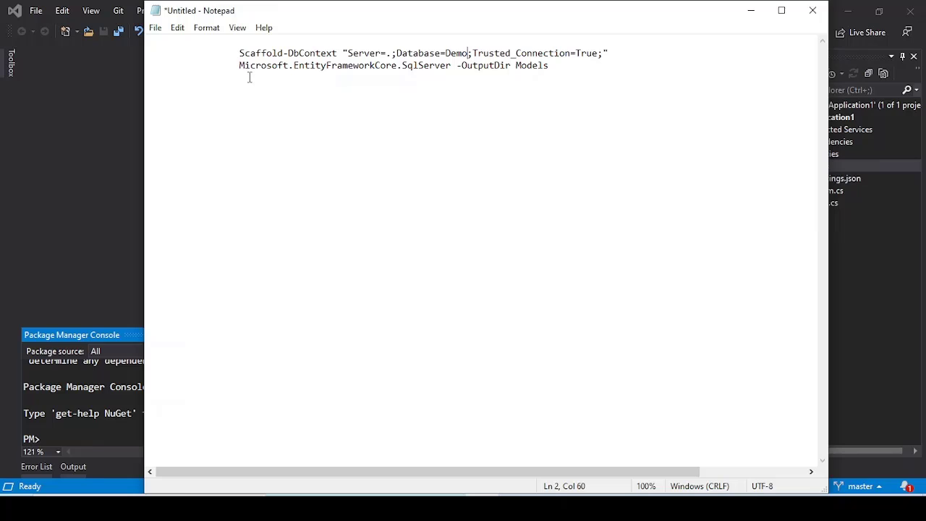
left_click_drag(240, 65, 452, 65)
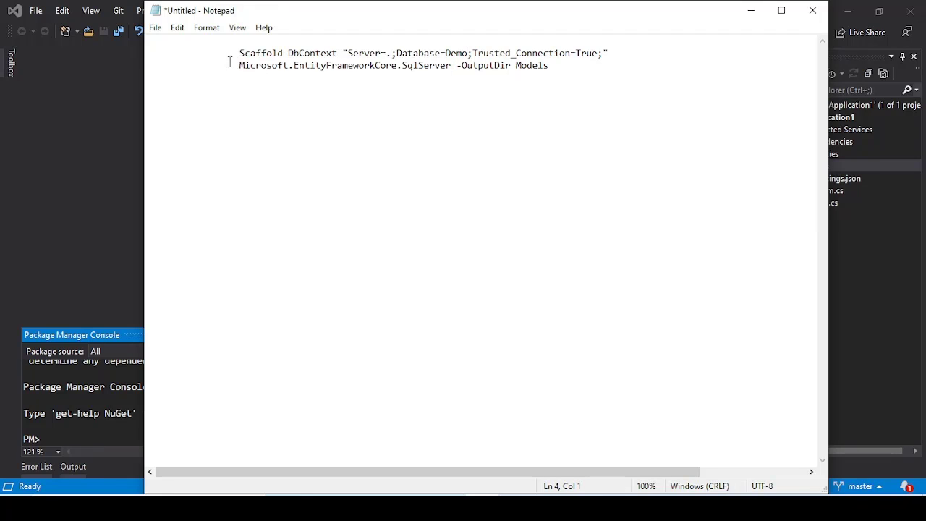
left_click_drag(239, 65, 450, 65)
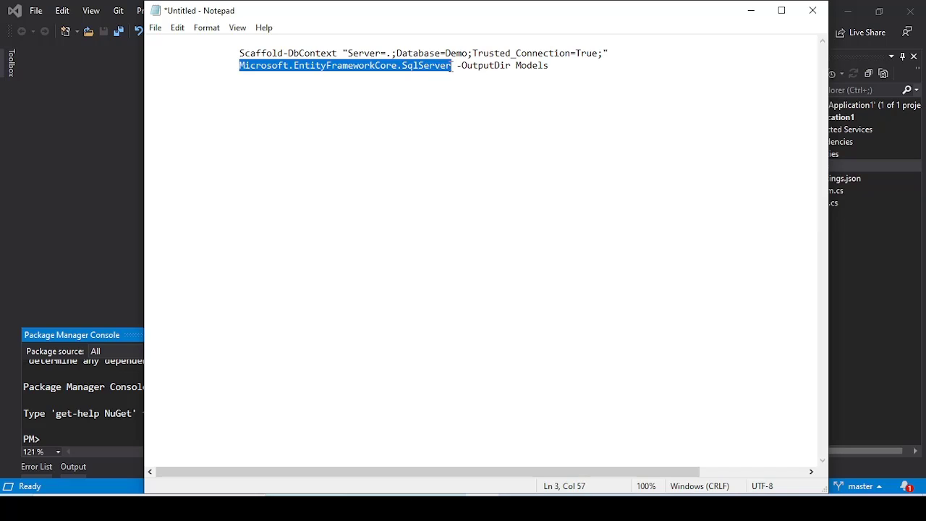
double_click(488, 66)
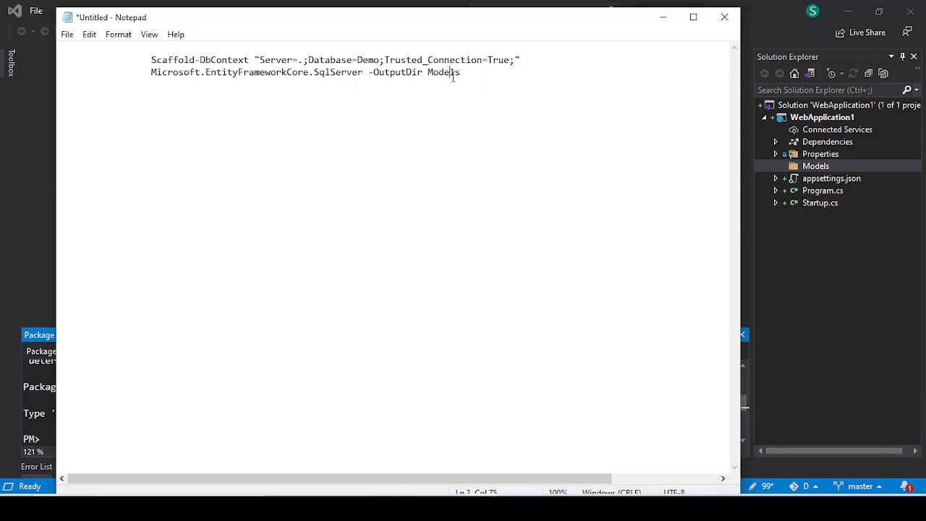
double_click(444, 73)
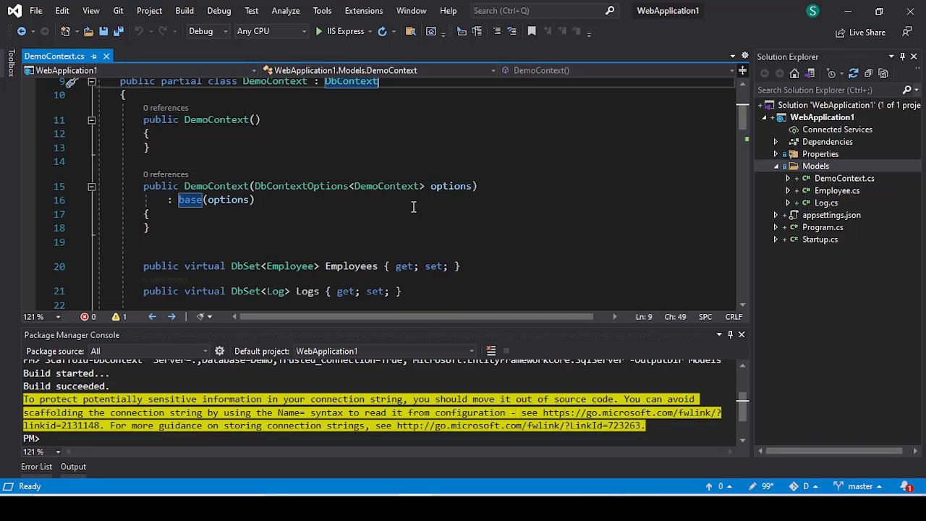
Read the generated DemoContext class with its Employees and Logs DbSets
scroll("down", 3)
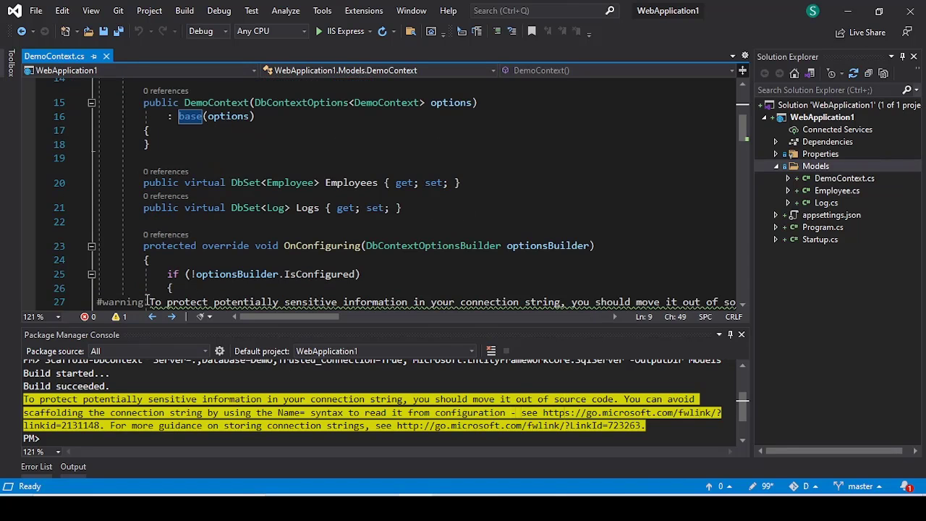